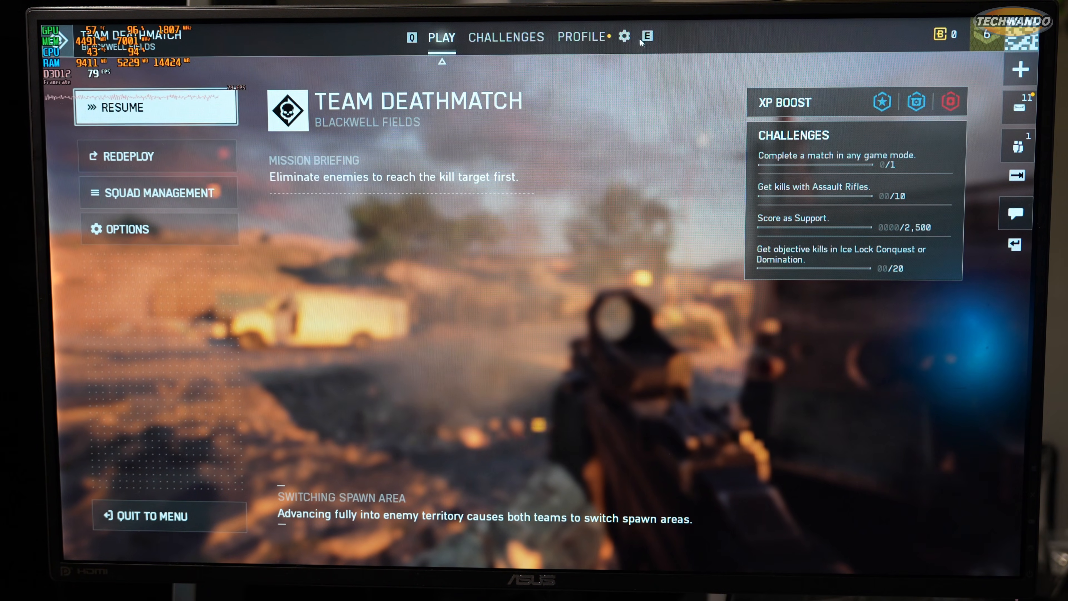
- Reach the advanced graphics settings showing DLSS upscaling at Balanced with Reflex boost enabled
{"action": "left_click", "coordinate": [622, 37]}
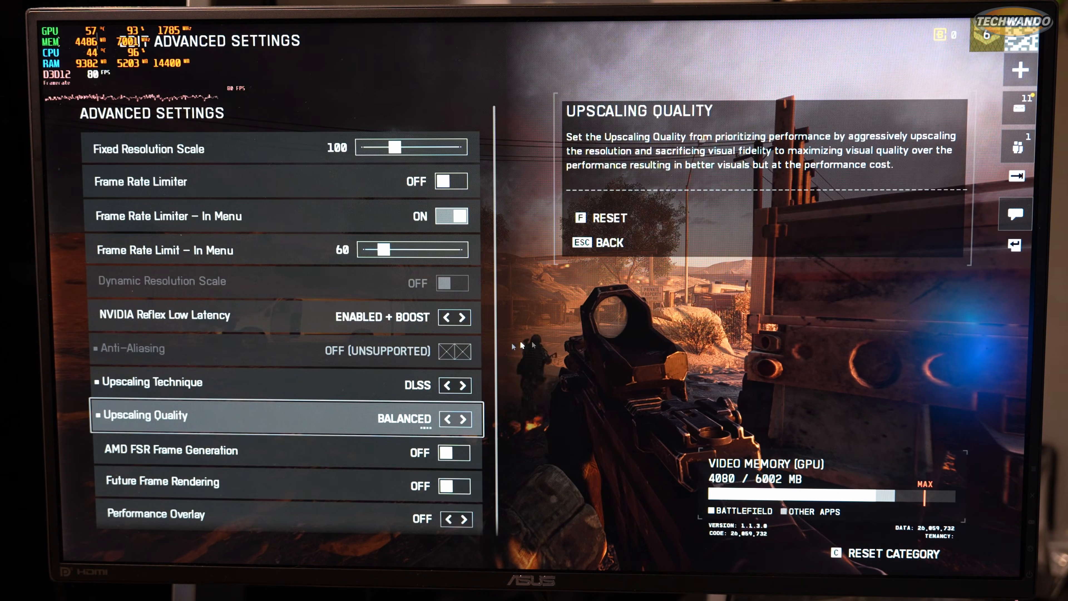
- Raise DLSS Upscaling Quality from Balanced to Quality, lifting VRAM use to about 4.3 GB
{"action": "key", "text": "up"}
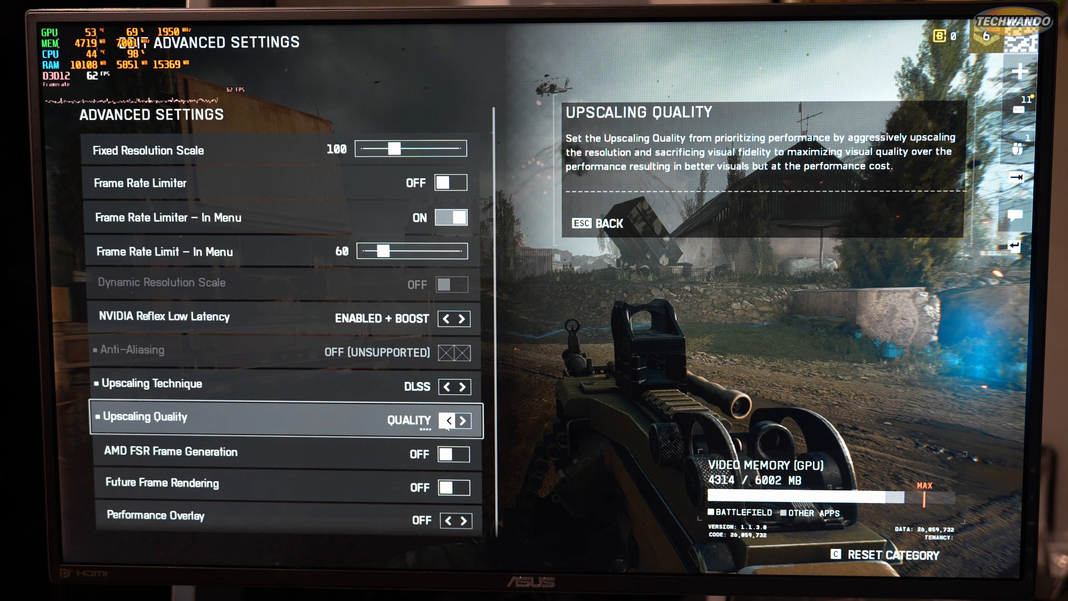
{"action": "left_click", "coordinate": [447, 419]}
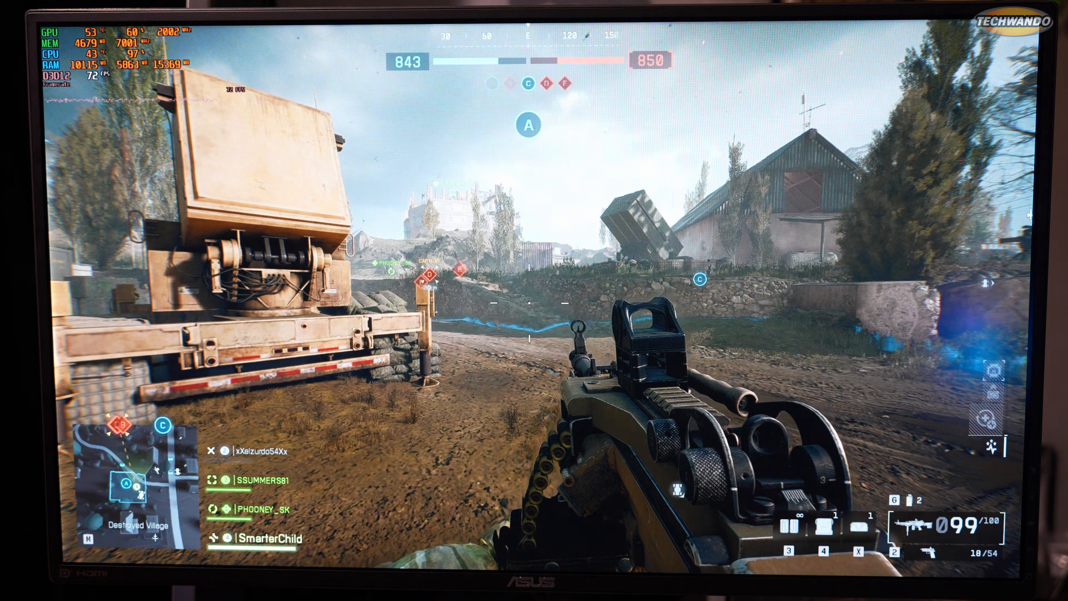
{"action": "mouse_move", "coordinate": [534, 300]}
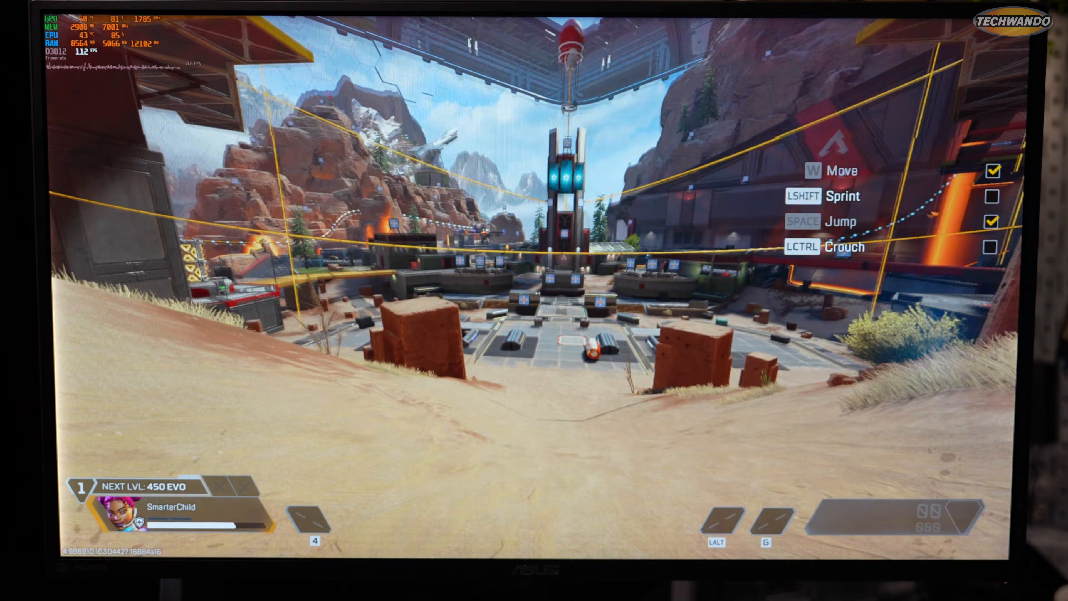
- Show Apex Legends' Video settings: 1920x1080 full screen, Reflex with boost, TSAA anti-aliasing
{"action": "key", "text": "Escape"}
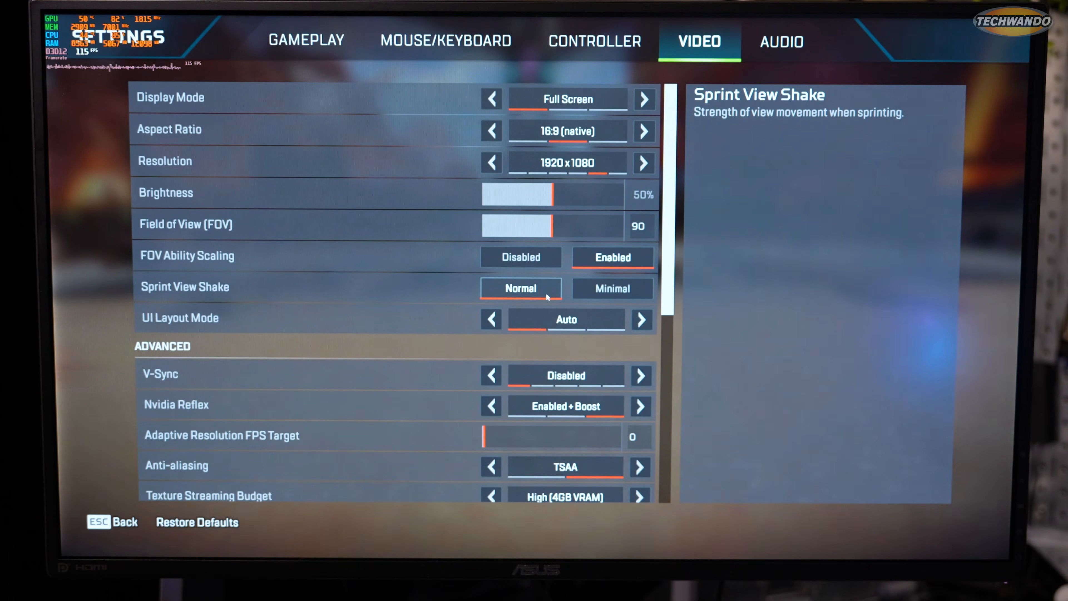
- Set Texture Streaming Budget to Very High (8GB VRAM) and view the V-Sync explanation
{"action": "scroll", "scroll_direction": "down", "scroll_amount": 3}
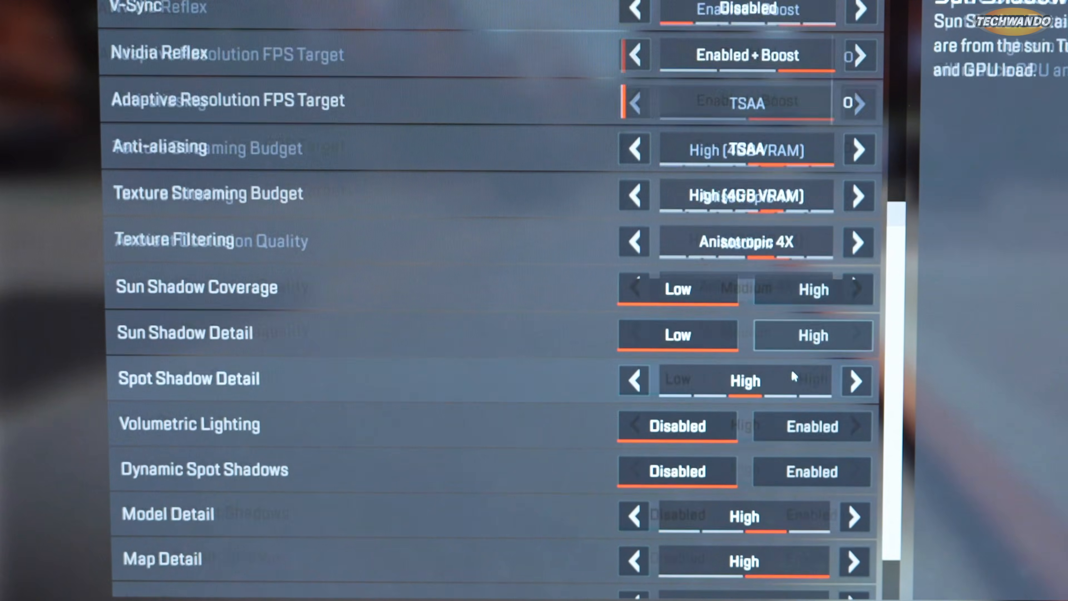
{"action": "scroll", "scroll_direction": "down", "scroll_amount": 3}
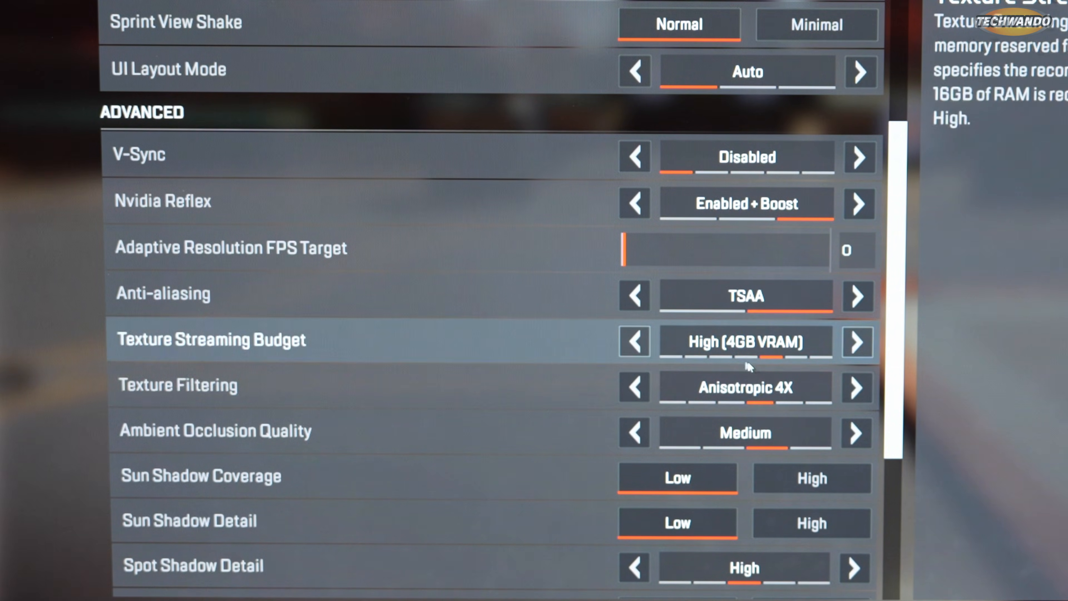
{"action": "left_click", "coordinate": [857, 342]}
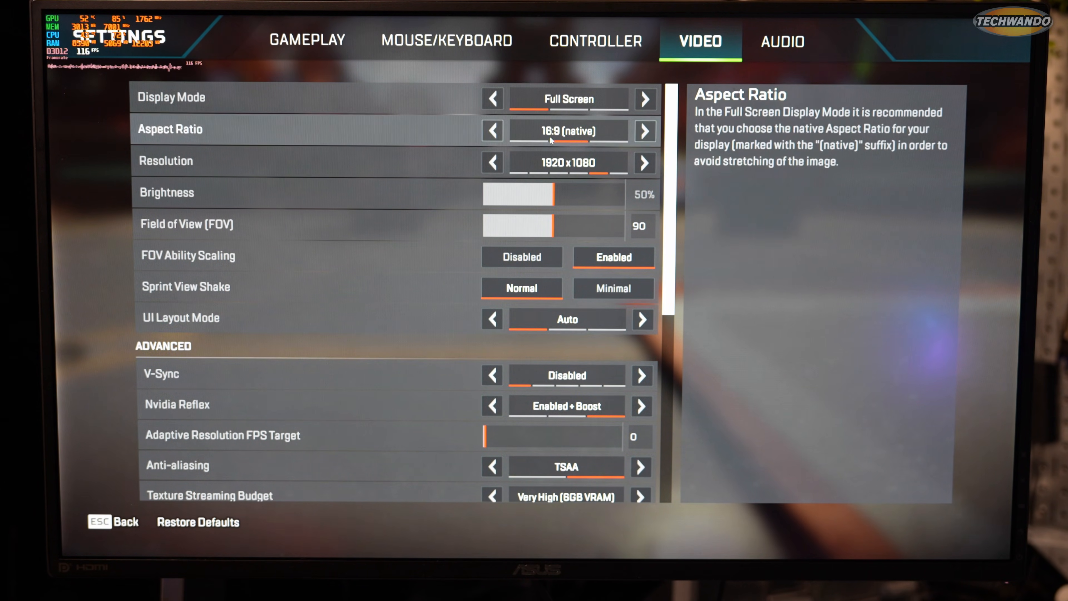
{"action": "left_click", "coordinate": [565, 375]}
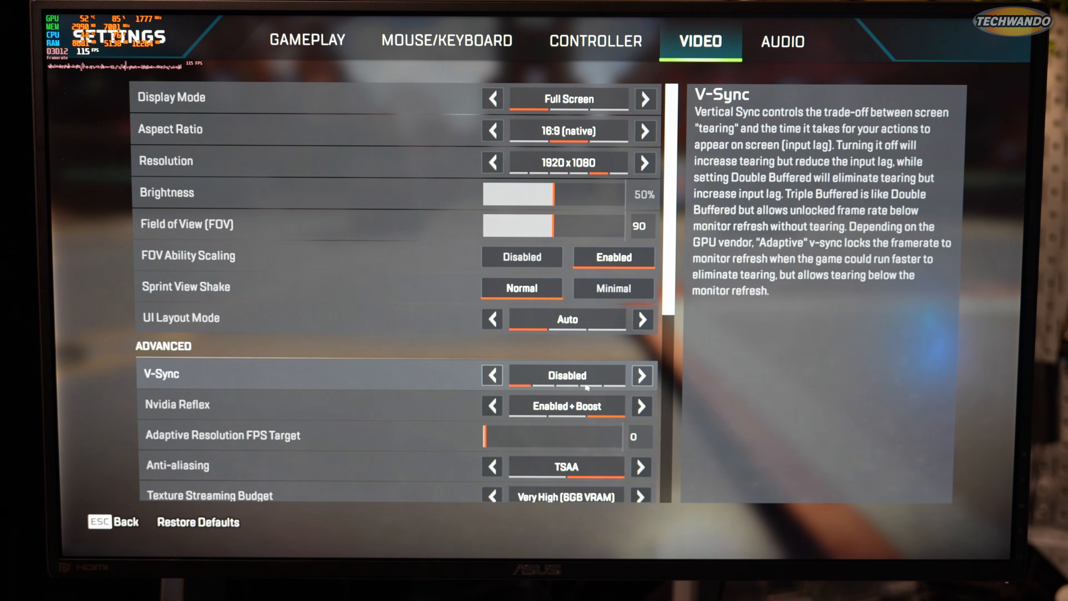